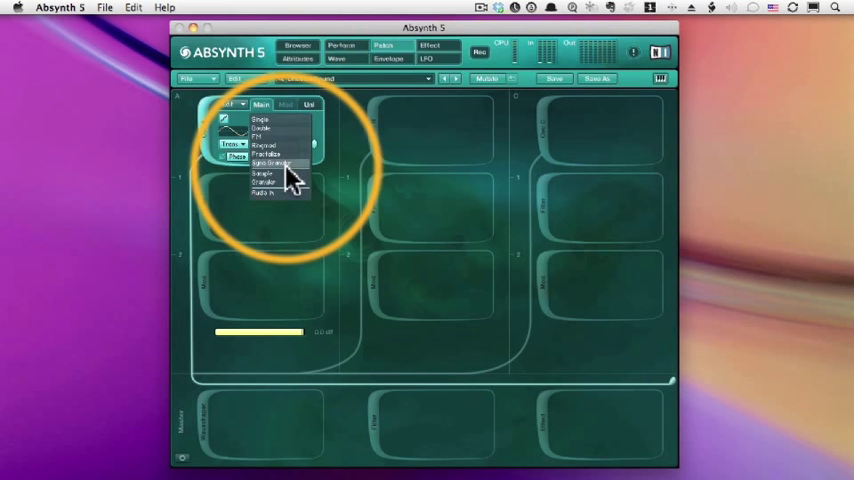
Step: Switch Oscillator A to Sample mode
{"action": "left_click", "coordinate": [268, 175]}
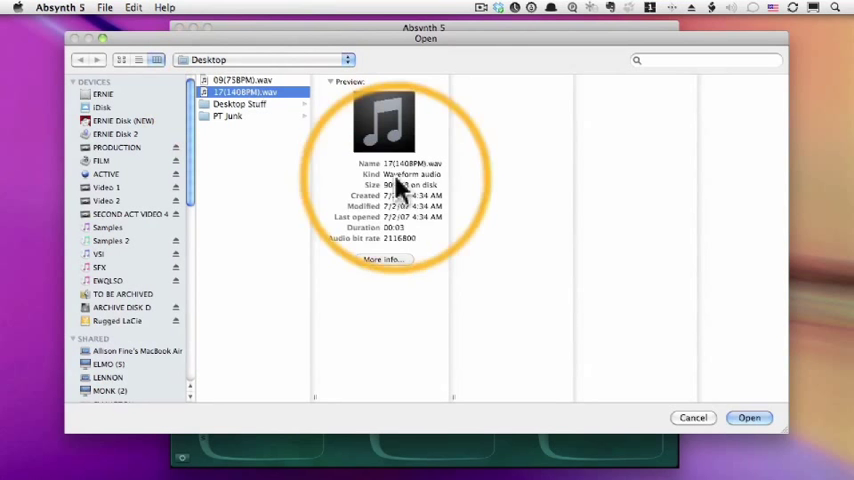
{"action": "left_click", "coordinate": [753, 417]}
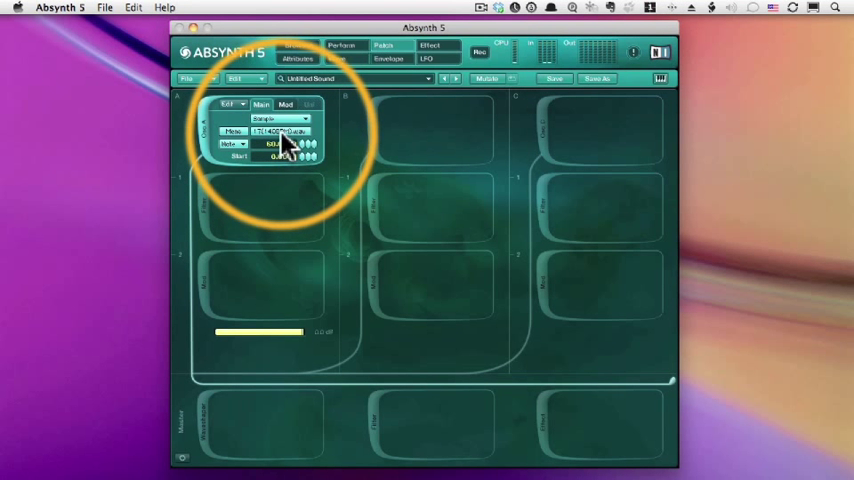
{"action": "left_click", "coordinate": [377, 61]}
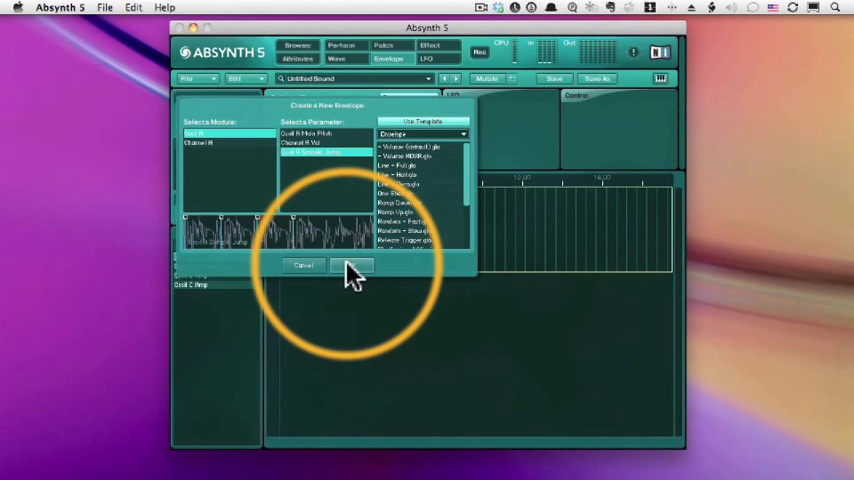
Step: Confirm the new Osc A Sample Jump envelope with OK
{"action": "left_click", "coordinate": [350, 265]}
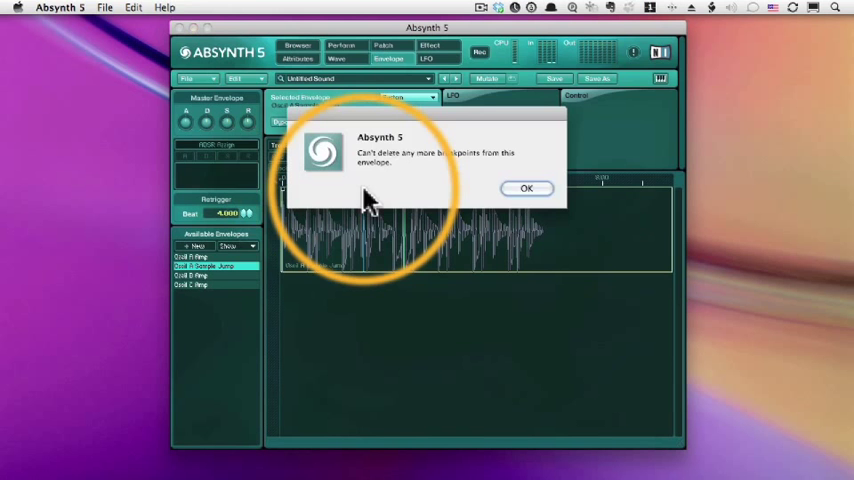
Step: Dismiss the warning that no more breakpoints can be deleted
{"action": "left_click", "coordinate": [527, 188]}
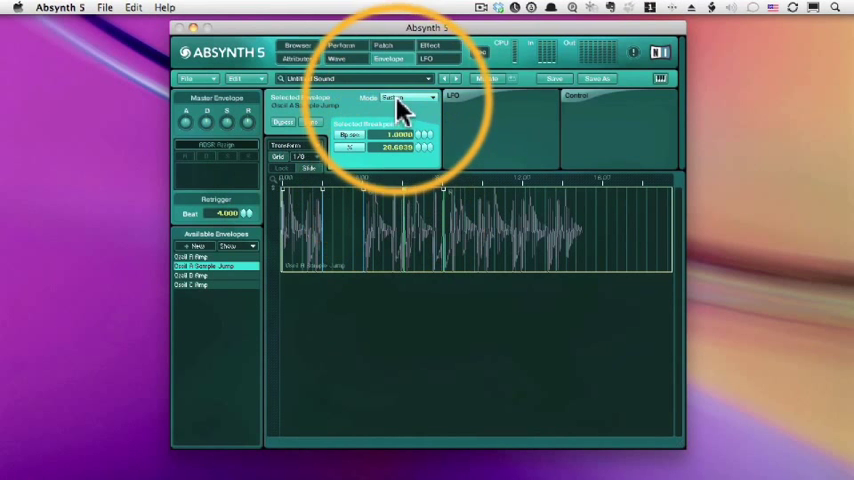
{"action": "left_click", "coordinate": [410, 97]}
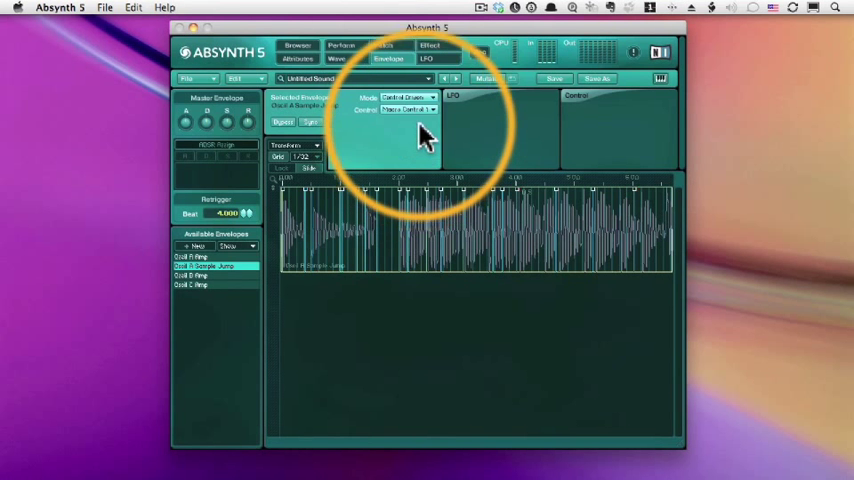
Step: Assign the Sample Jump envelope's control to Modwheel: CC1
{"action": "left_click", "coordinate": [410, 110]}
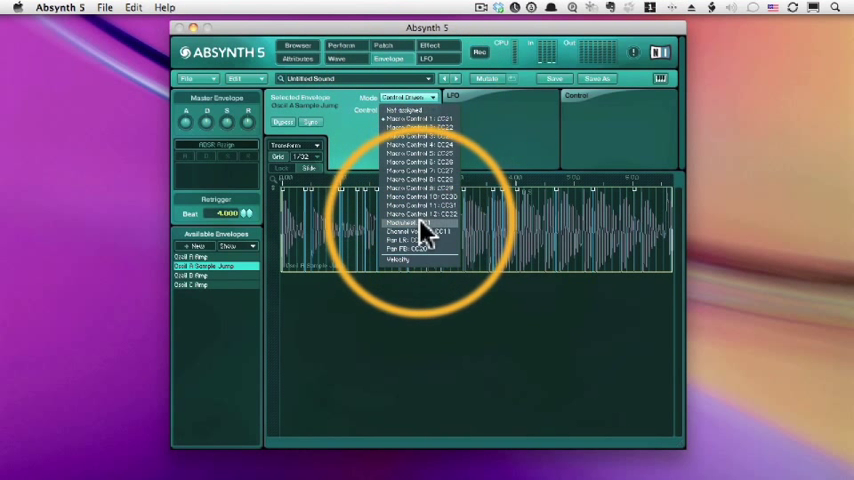
{"action": "left_click", "coordinate": [415, 222]}
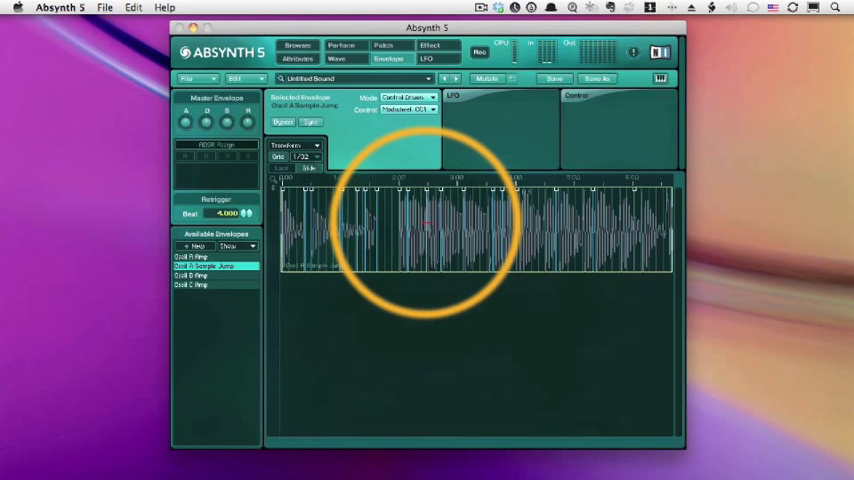